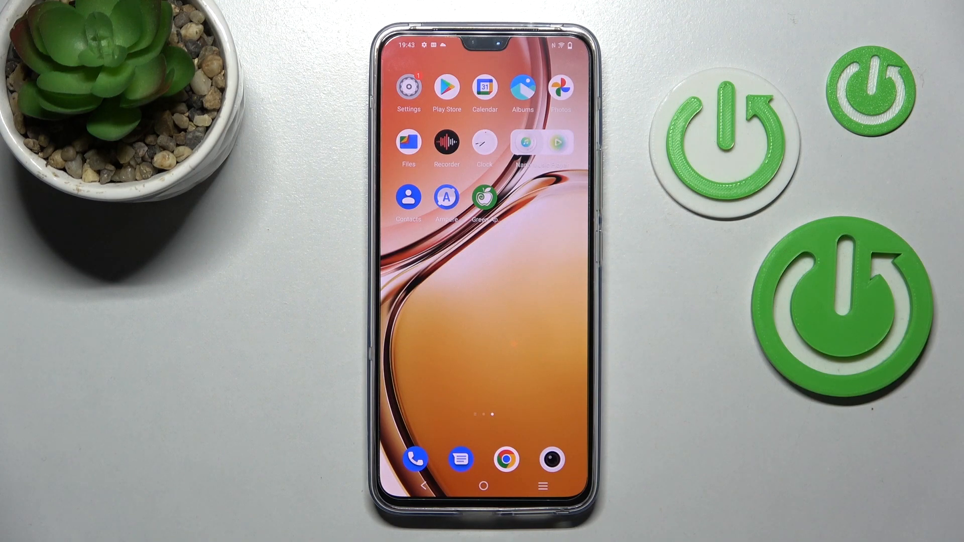
Enter Settings from the home screen and scroll the list toward the System section.
left_click(408, 89)
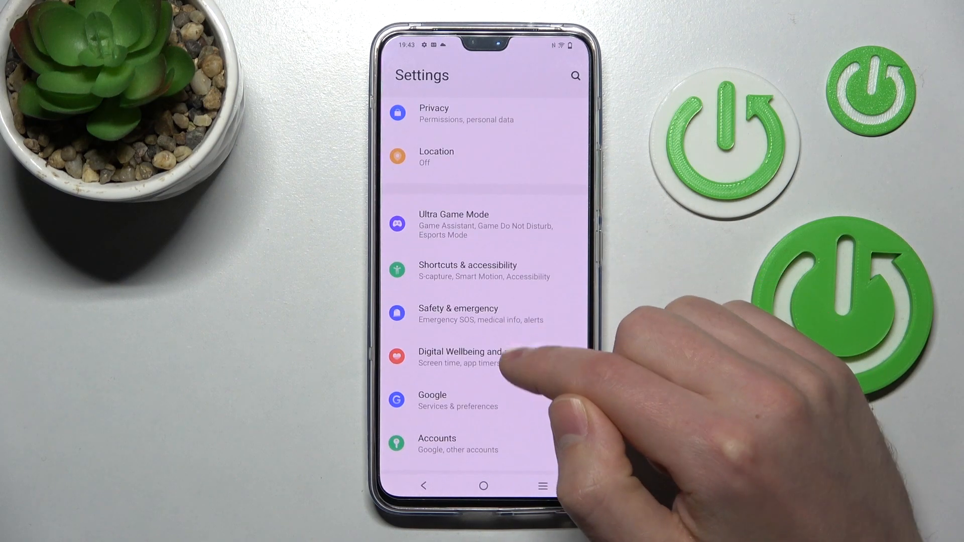
scroll("up", 3)
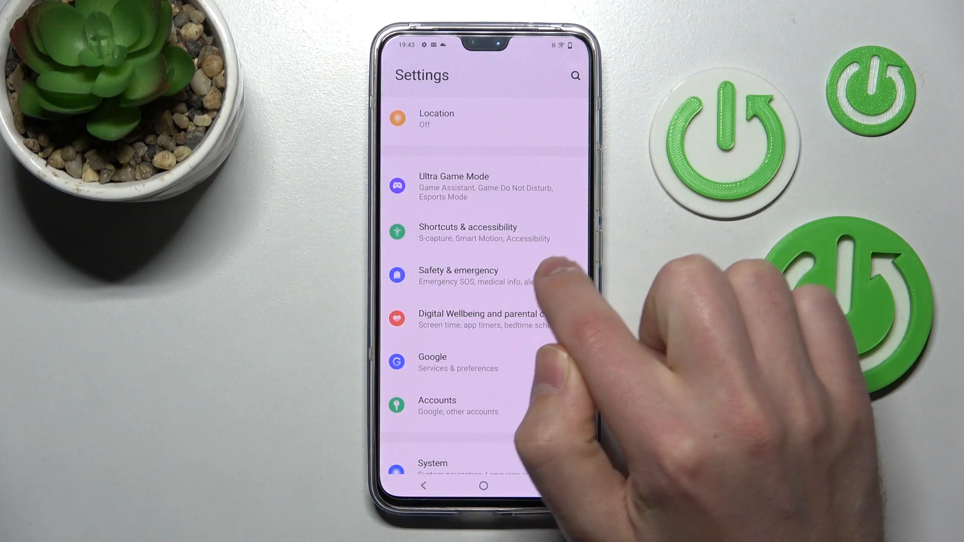